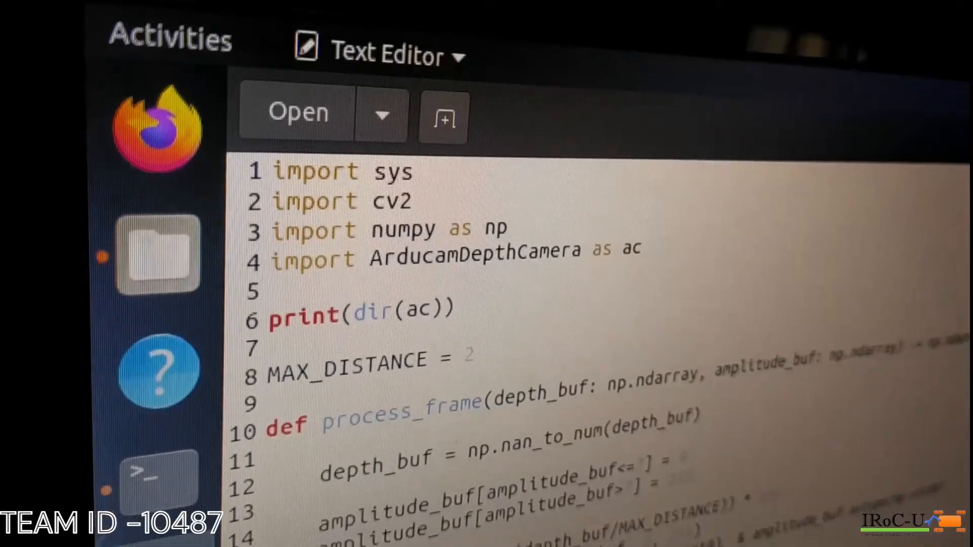
scroll(down, 3)
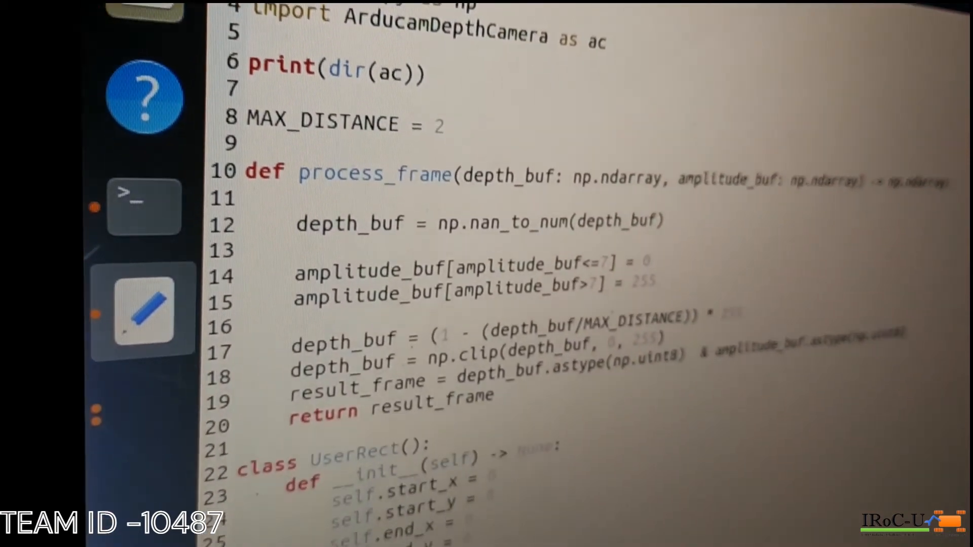
scroll(down, 3)
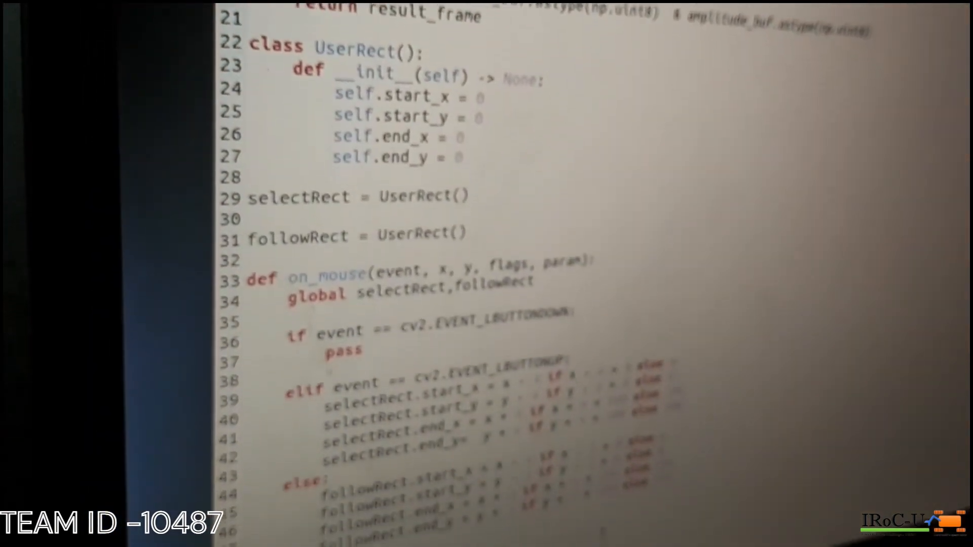
scroll(down, 3)
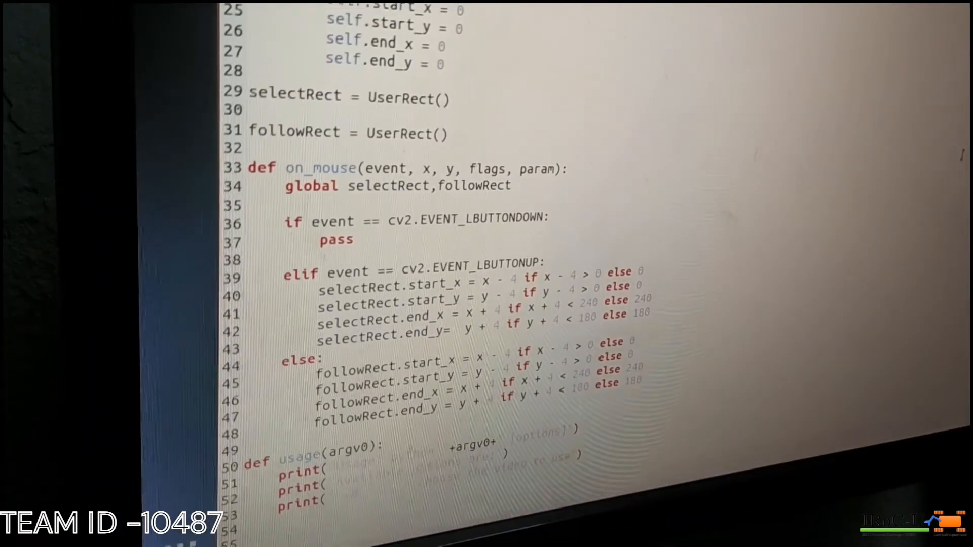
scroll(up, 3)
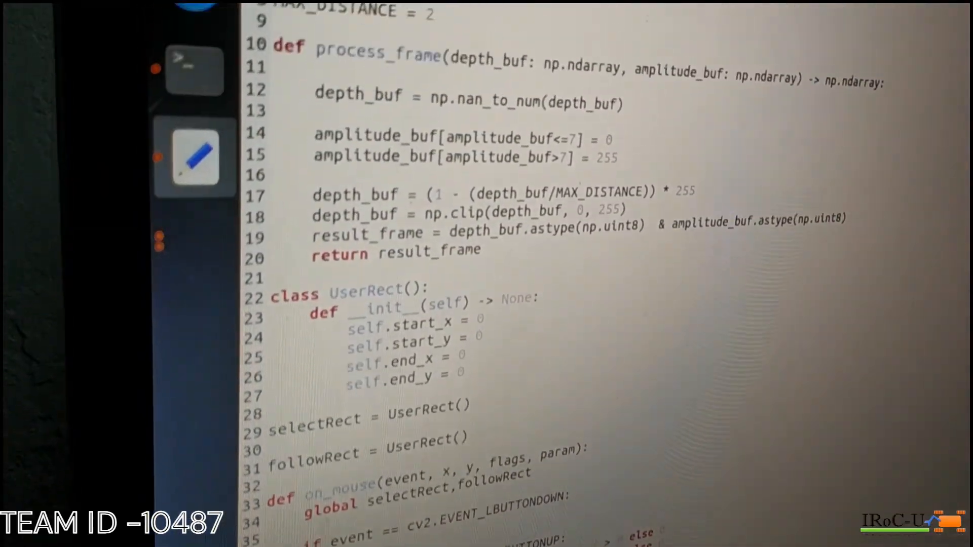